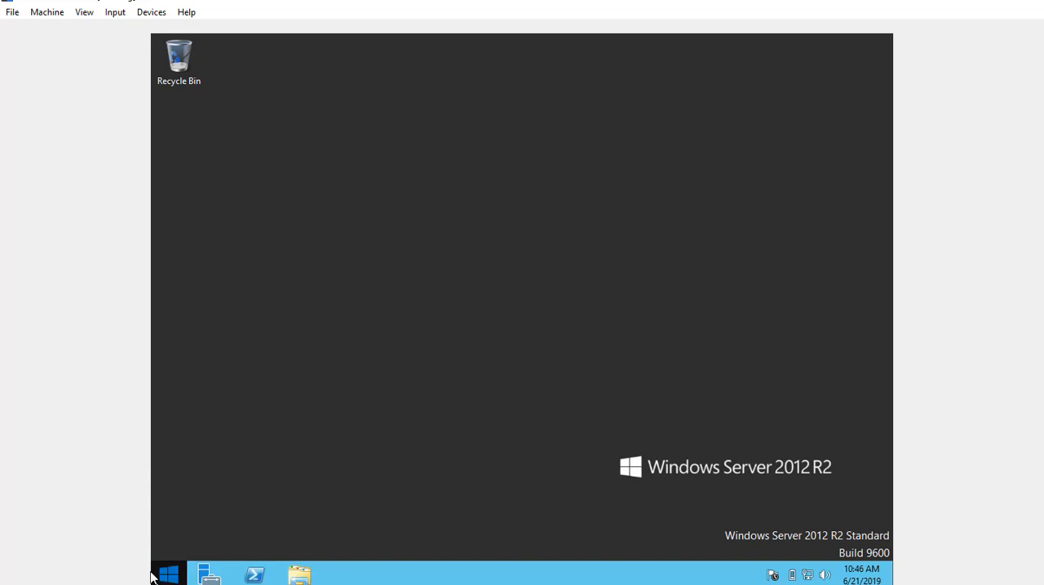
# - Launch Server Manager from Start and reach its Tools menu for Computer Management
pyautogui.click(166, 574)
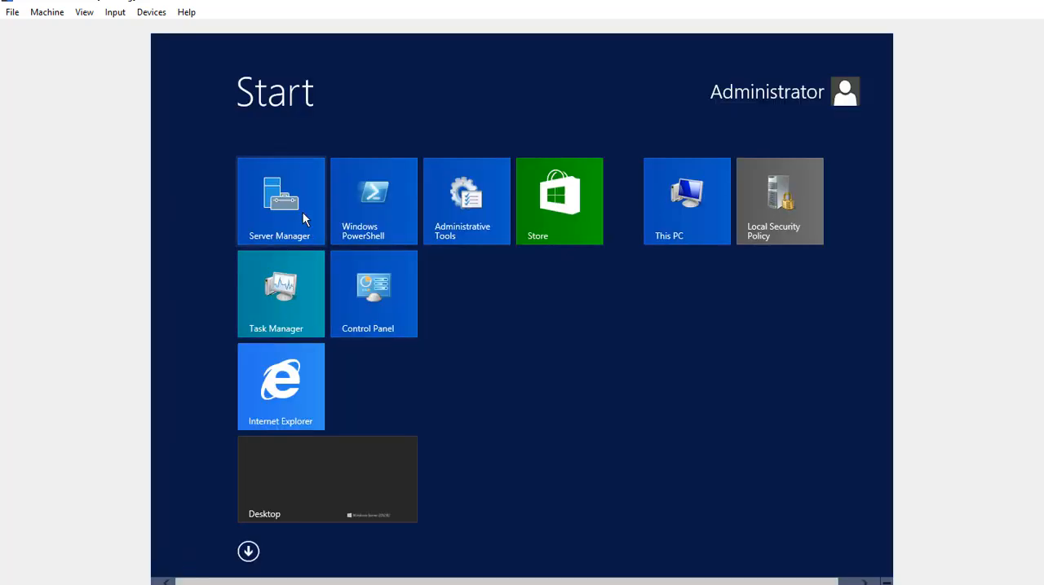
pyautogui.click(281, 200)
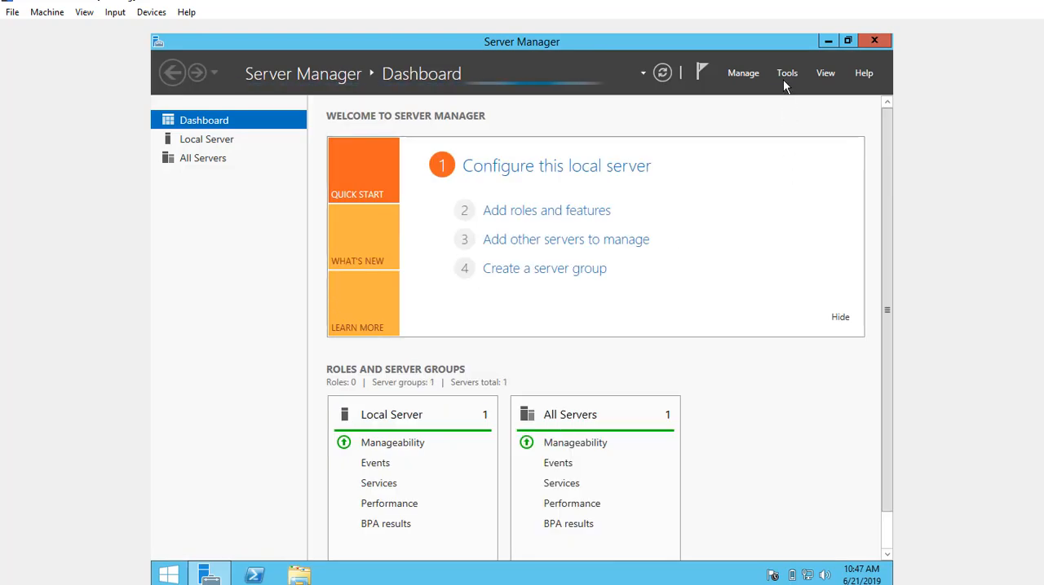
pyautogui.click(786, 71)
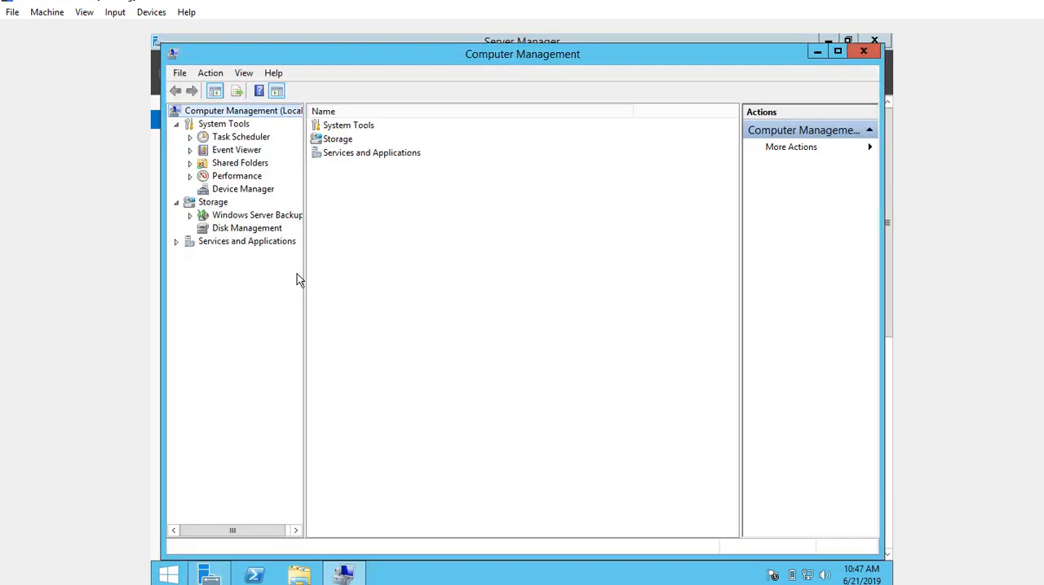
# - Show Disk Management for Disk 0: 350 MB E:, 48.97 GB C:, 700 MB unallocated
pyautogui.click(248, 229)
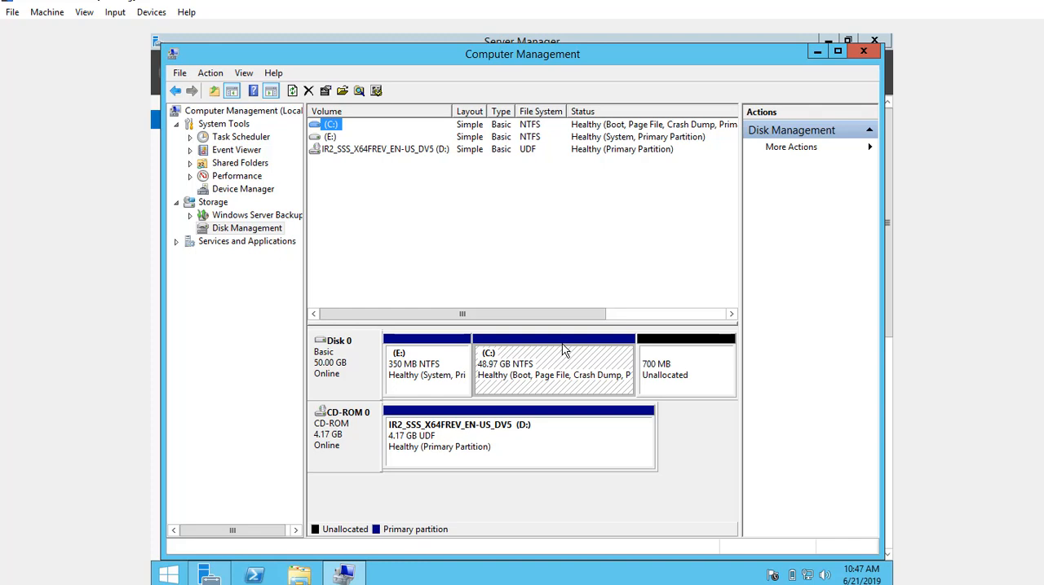
pyautogui.moveTo(562, 371)
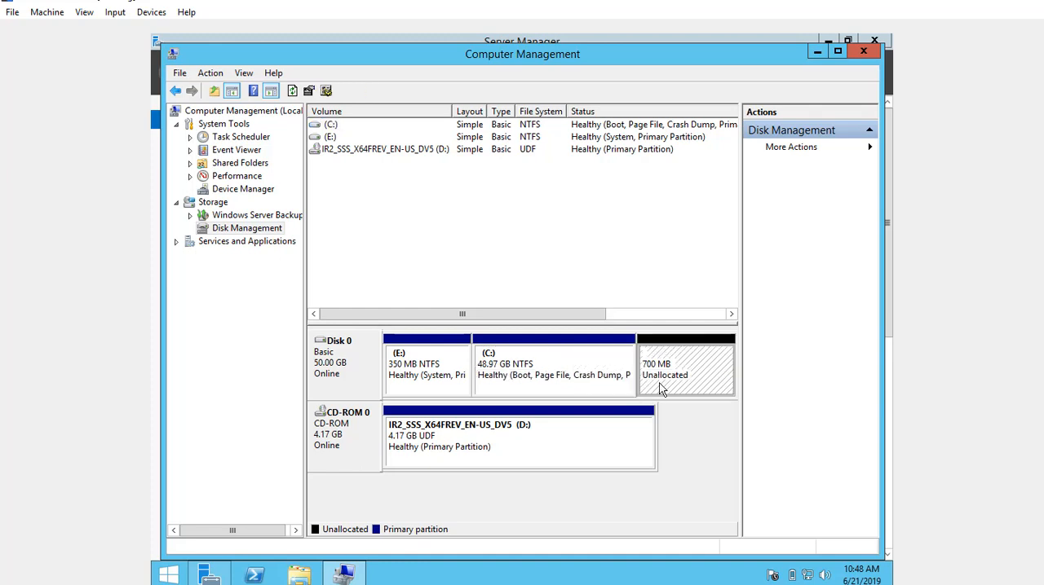
pyautogui.moveTo(656, 379)
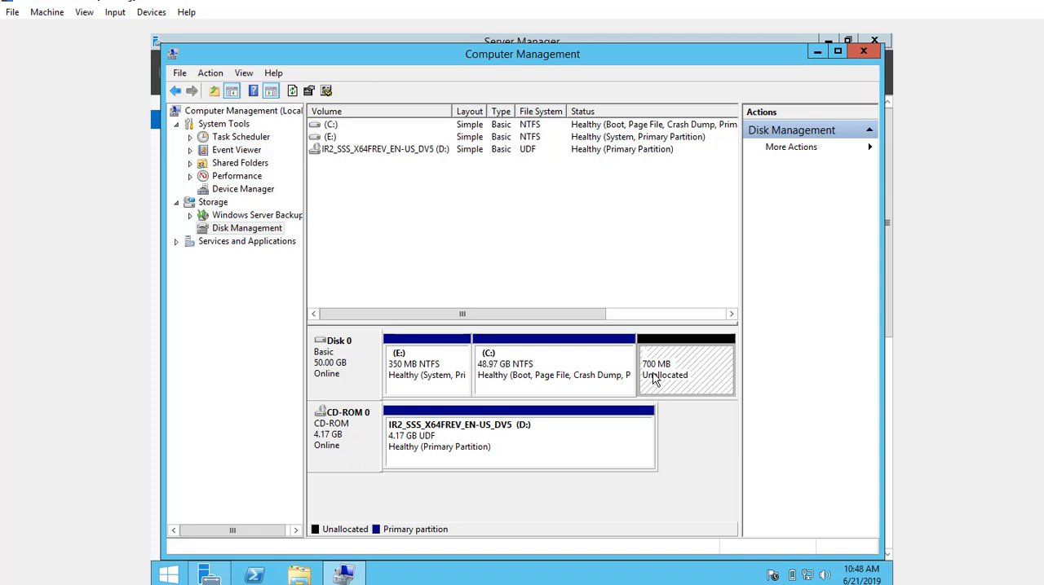
pyautogui.moveTo(666, 389)
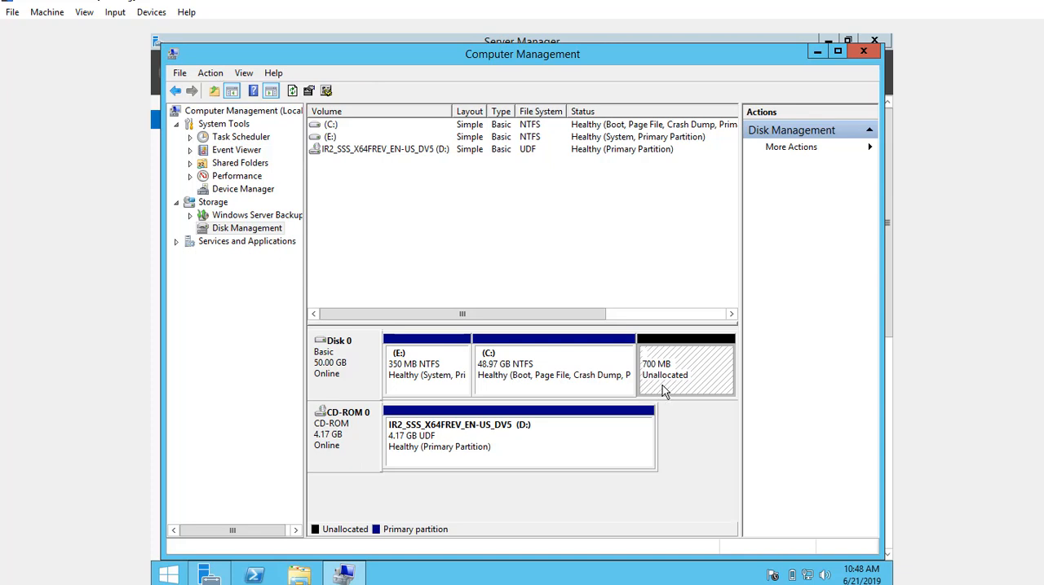
pyautogui.click(554, 367)
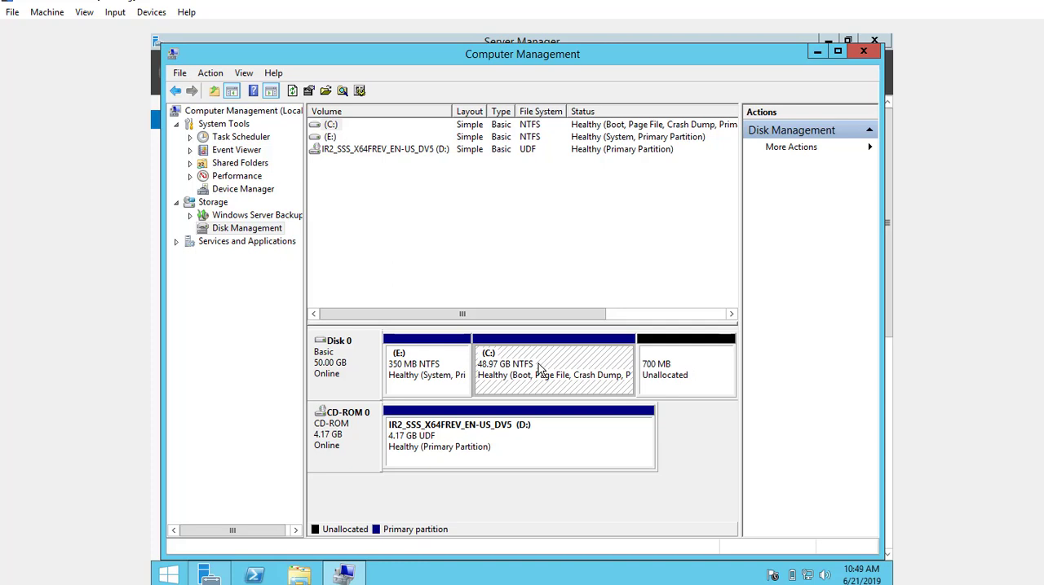
pyautogui.moveTo(640, 384)
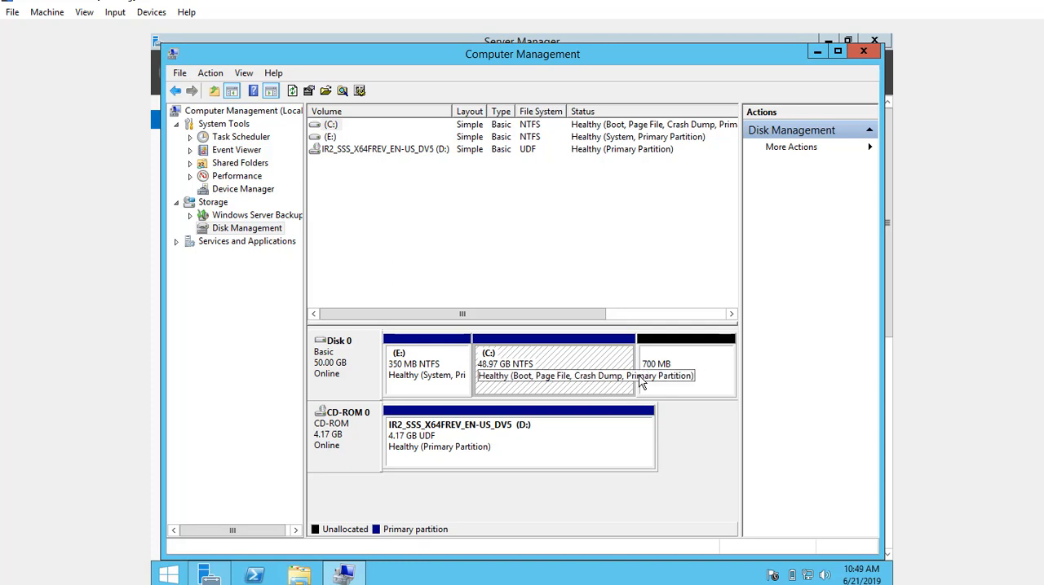
pyautogui.moveTo(667, 383)
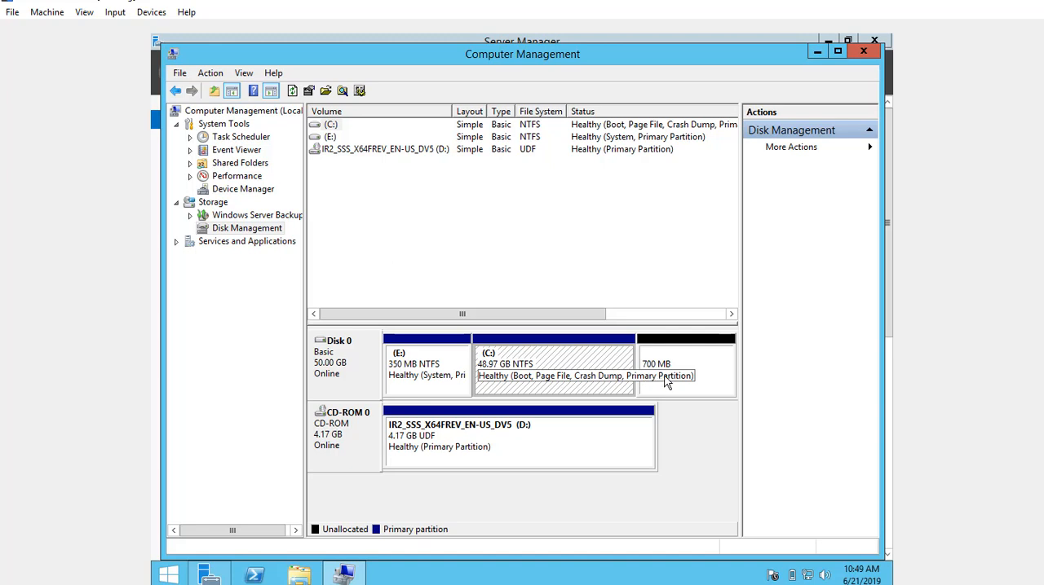
pyautogui.moveTo(535, 388)
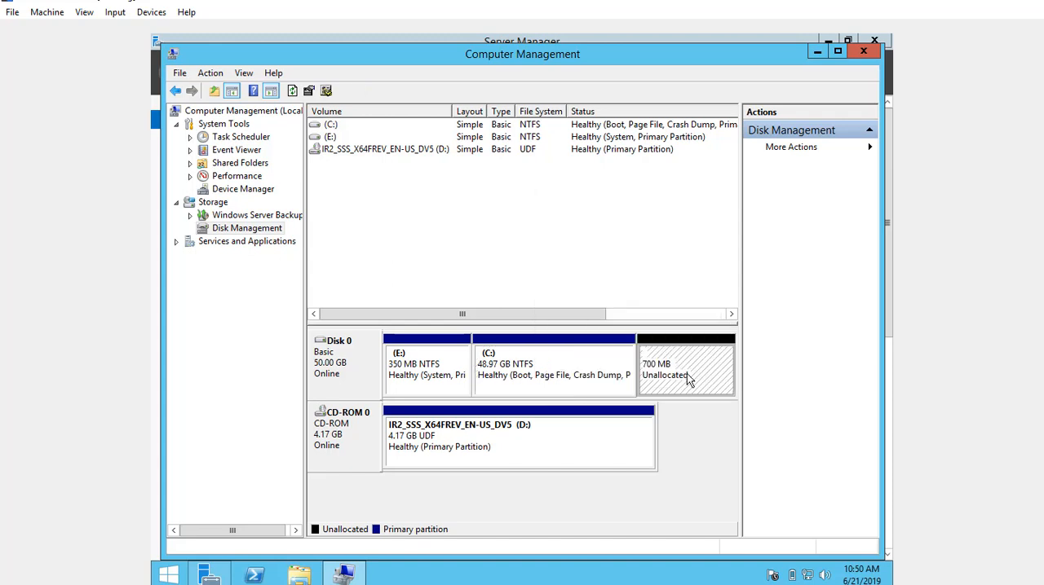
pyautogui.moveTo(683, 390)
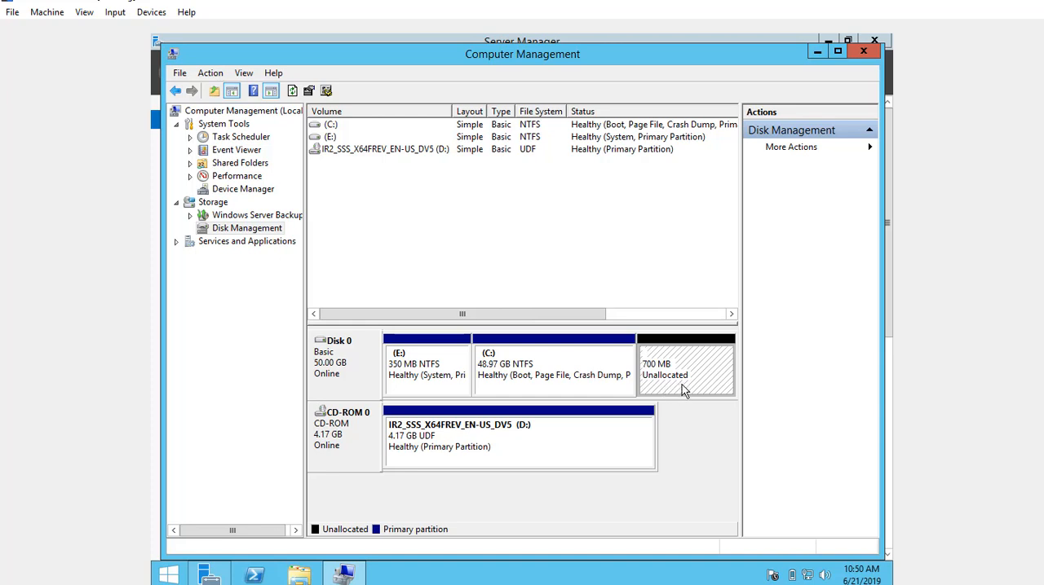
# - Extend C: by the 699 MB unallocated space so it reads 49.66 GB
pyautogui.rightClick(528, 367)
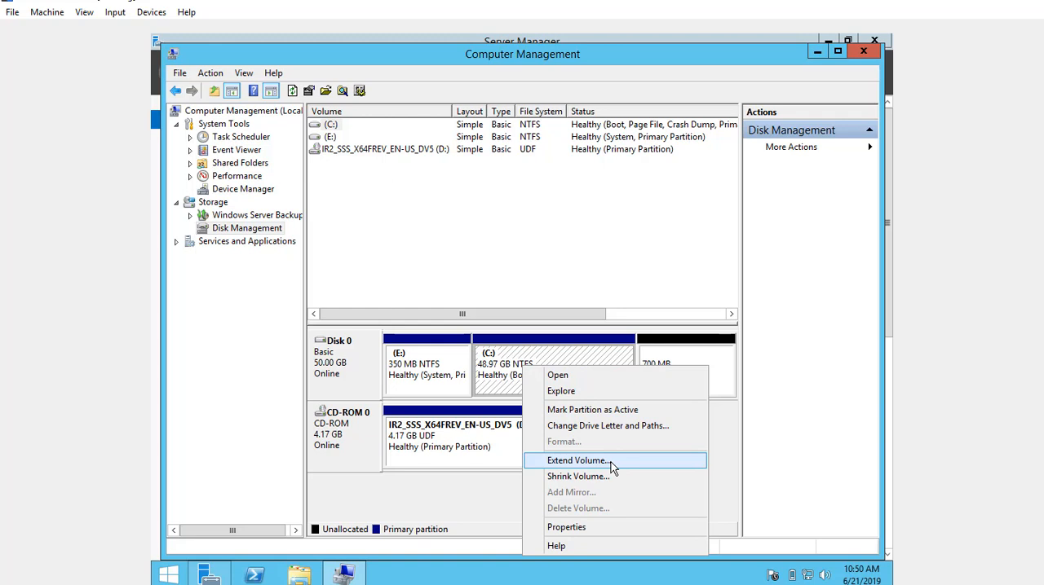
pyautogui.click(577, 460)
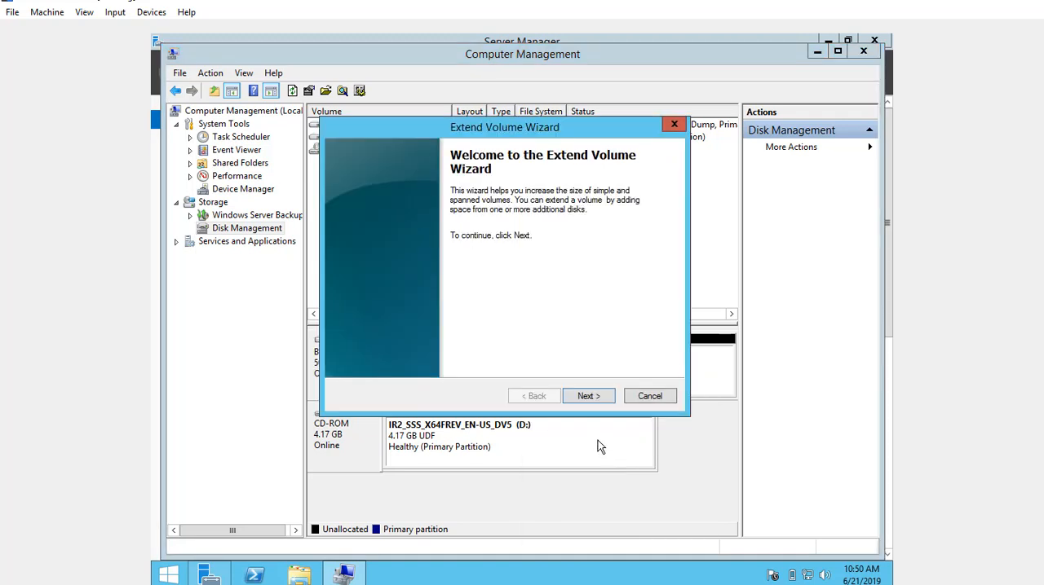
pyautogui.click(587, 395)
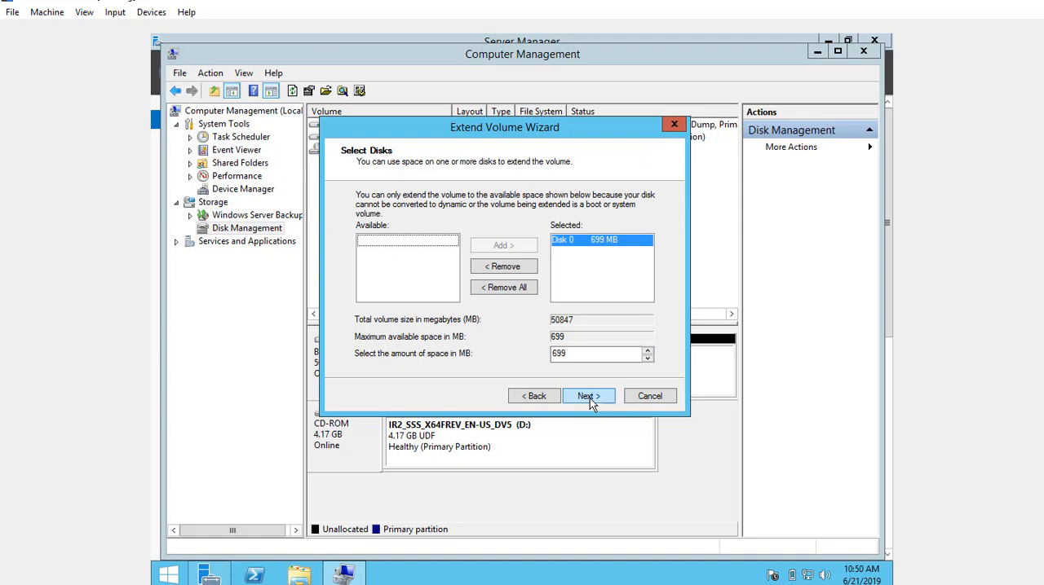
pyautogui.click(586, 395)
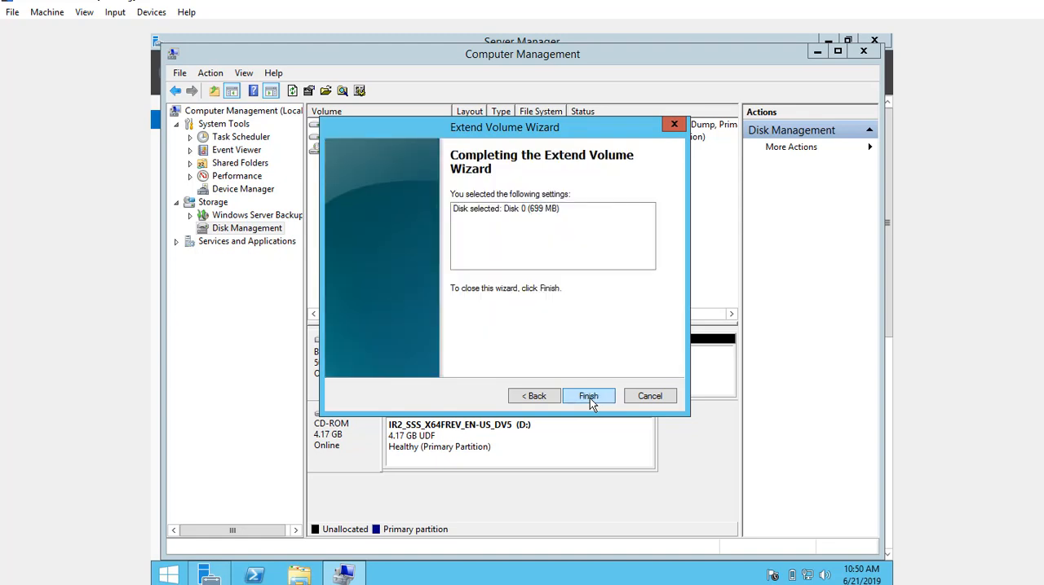
pyautogui.click(587, 395)
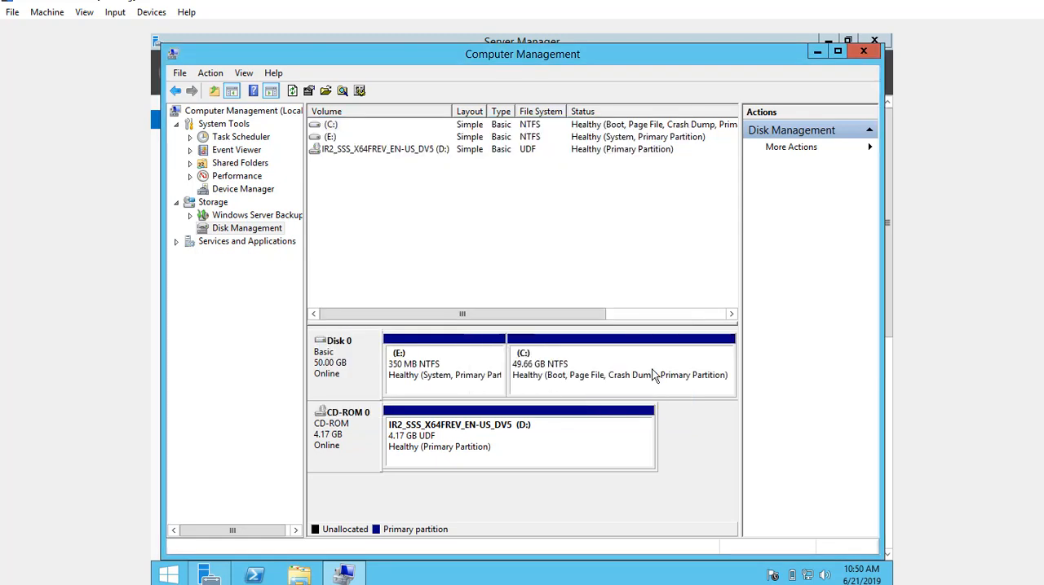
# - Shrink C: by 500 MB to 49.17 GB, leaving 501 MB unallocated
pyautogui.rightClick(620, 362)
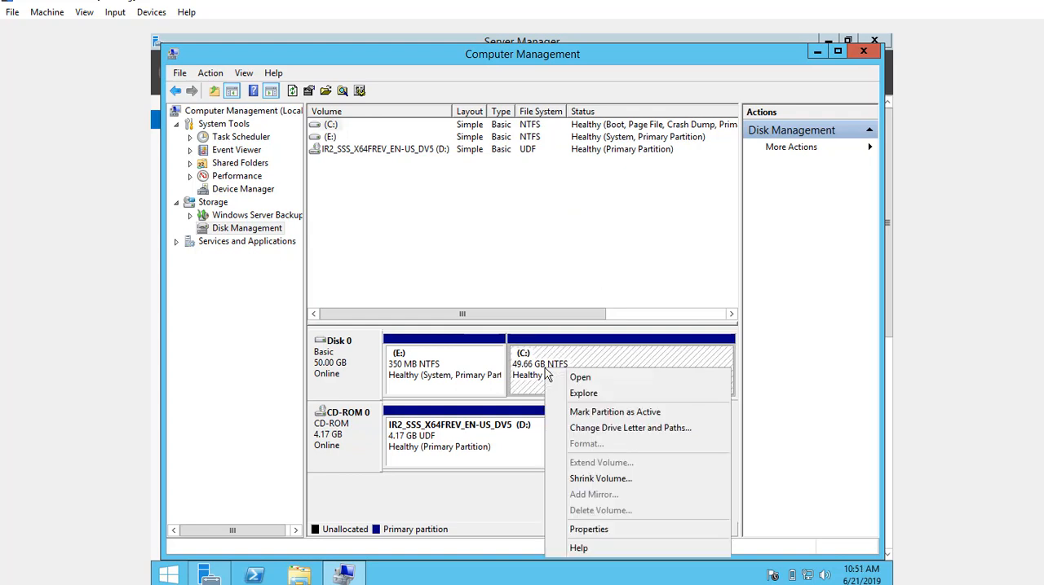
pyautogui.moveTo(600, 480)
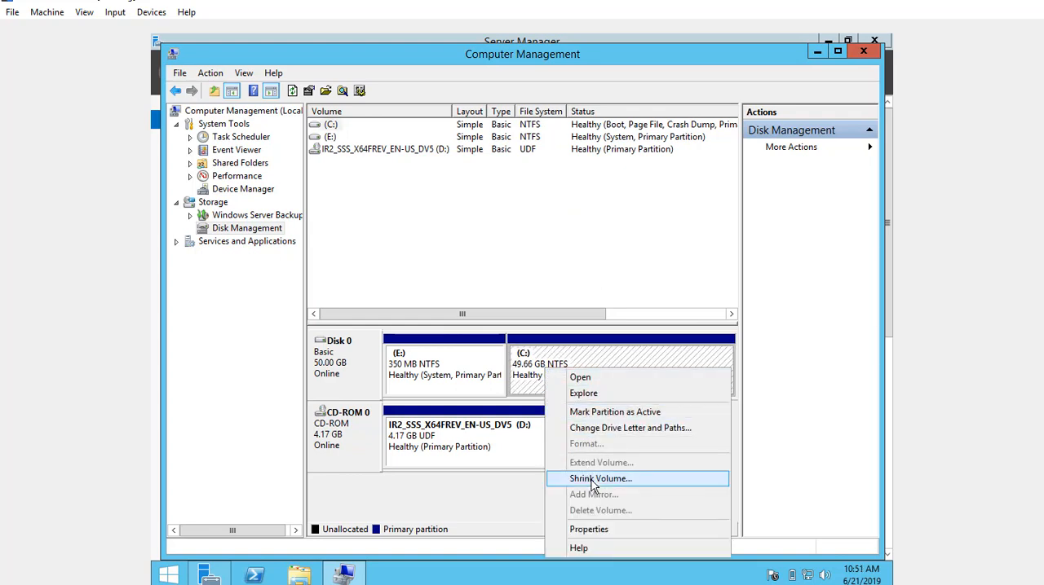
pyautogui.click(600, 479)
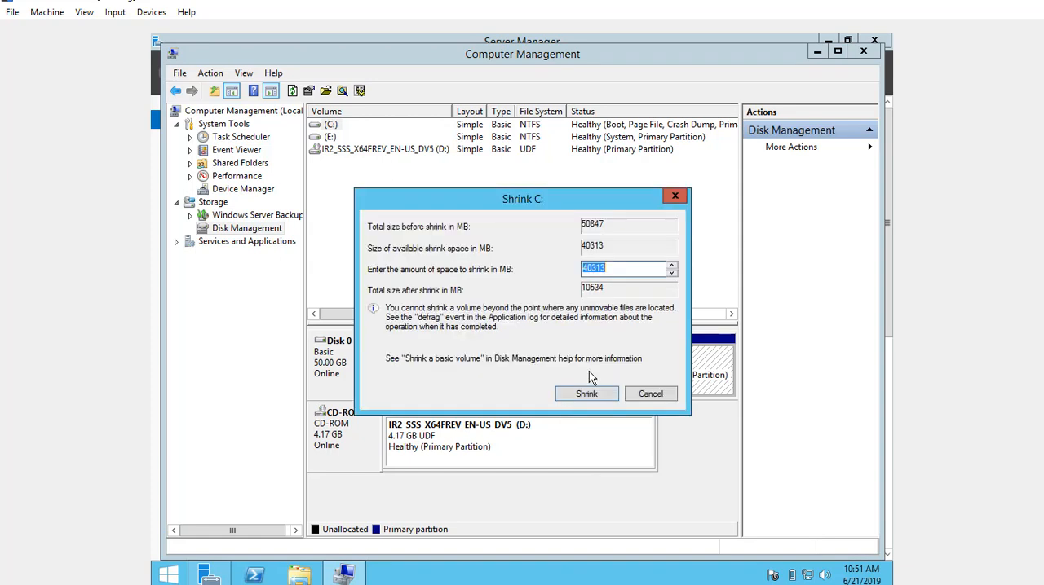
pyautogui.write('500')
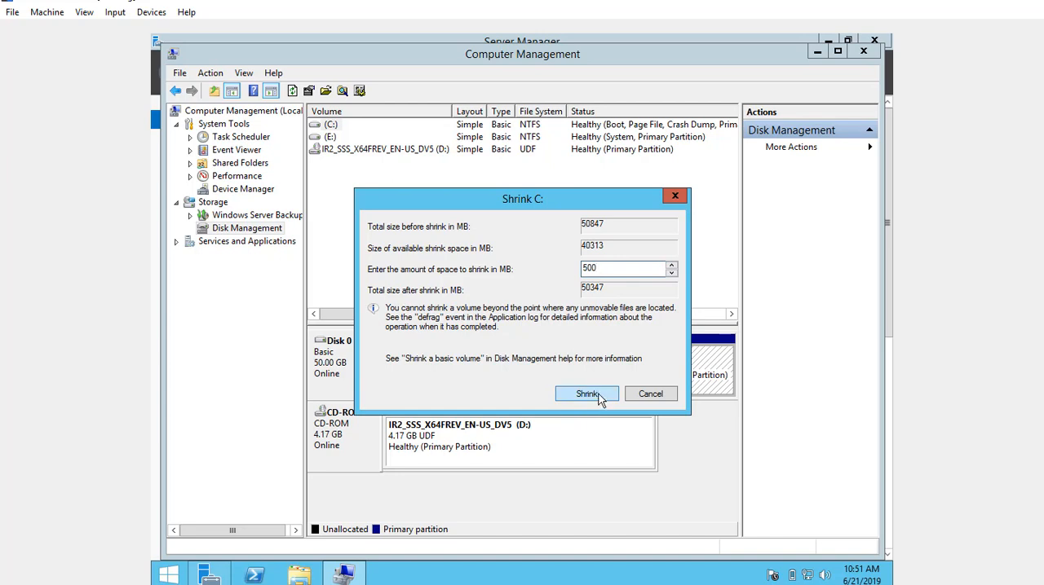
pyautogui.click(587, 393)
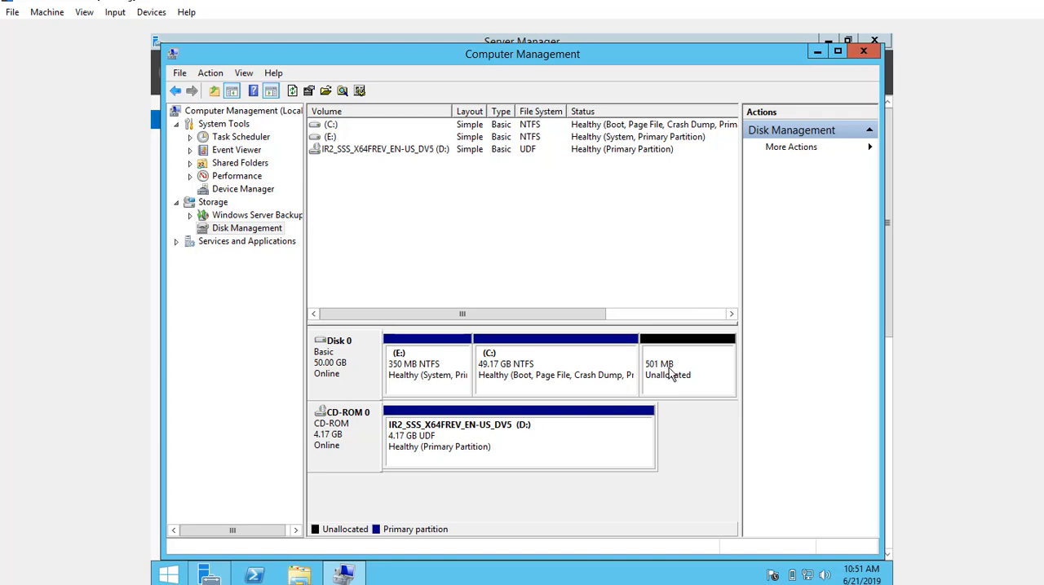
pyautogui.moveTo(667, 384)
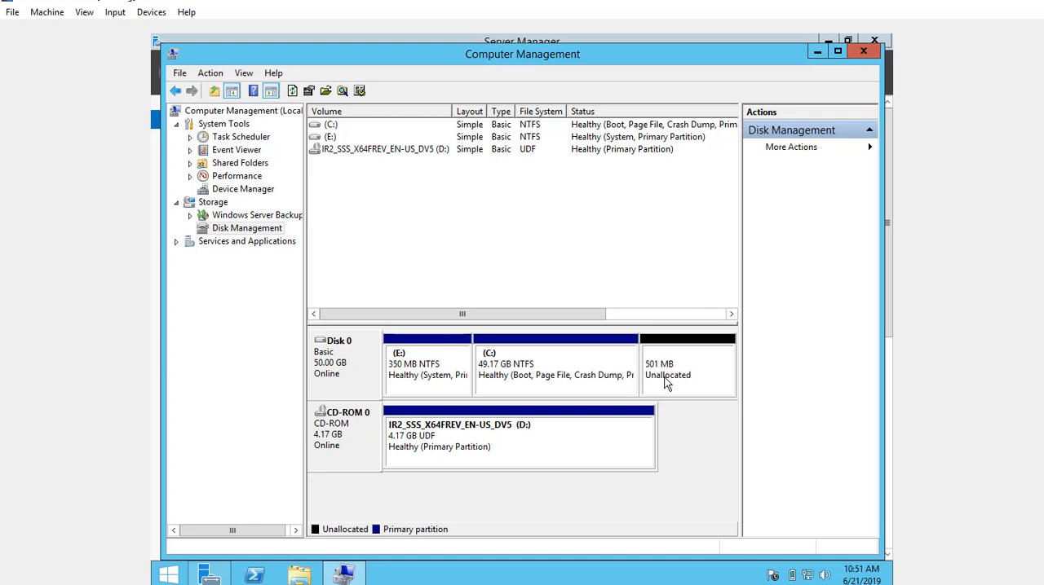
pyautogui.moveTo(600, 380)
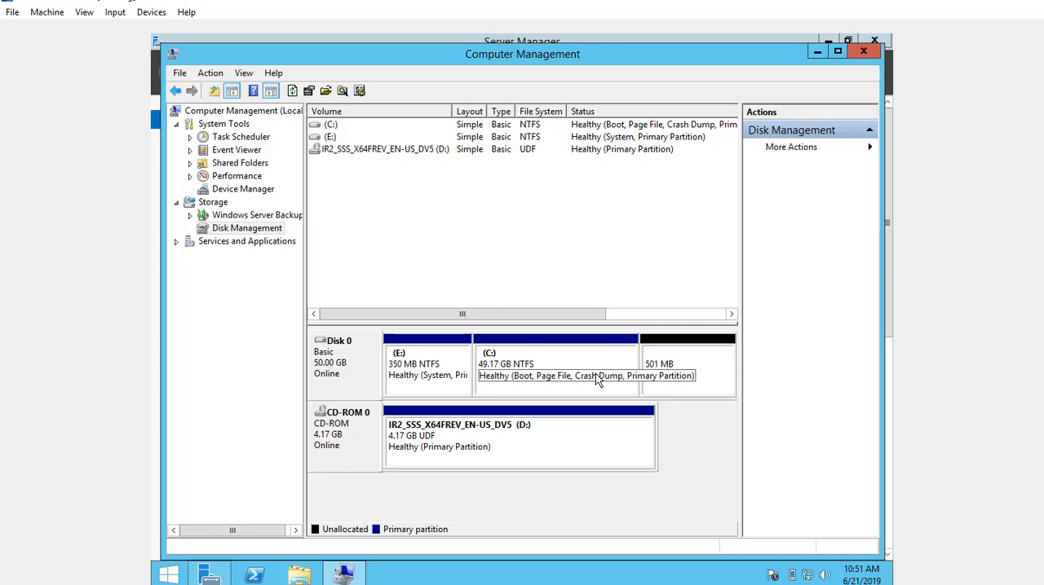
# - Run the Extend Volume wizard for C: to its final page, adding 500 MB
pyautogui.rightClick(554, 359)
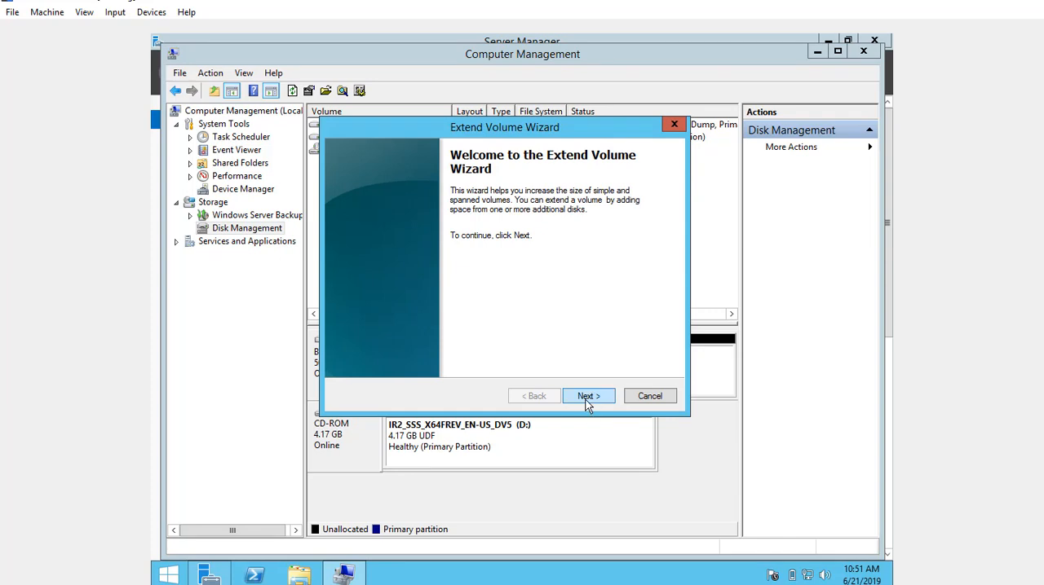
pyautogui.click(587, 395)
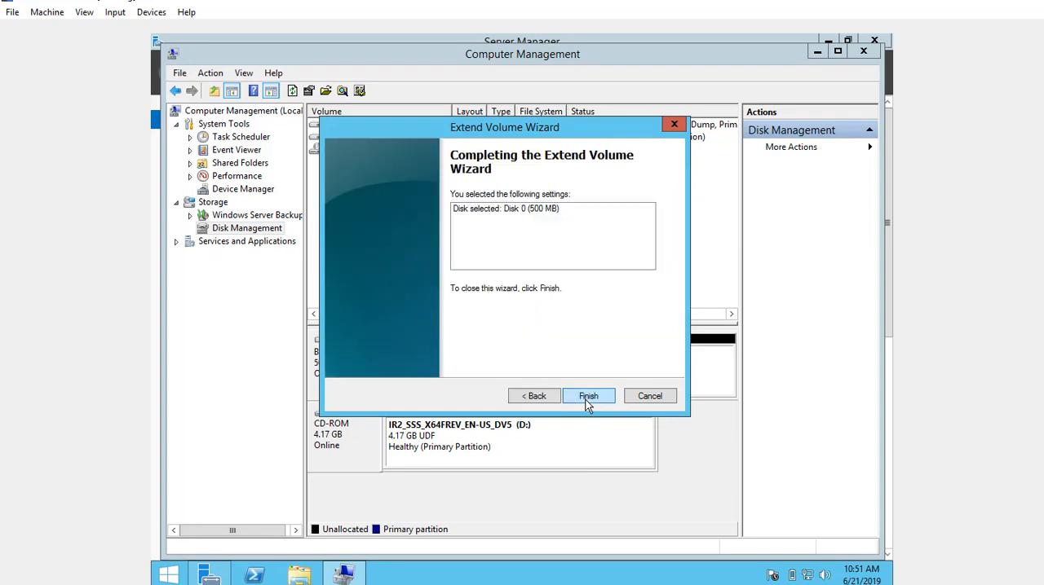